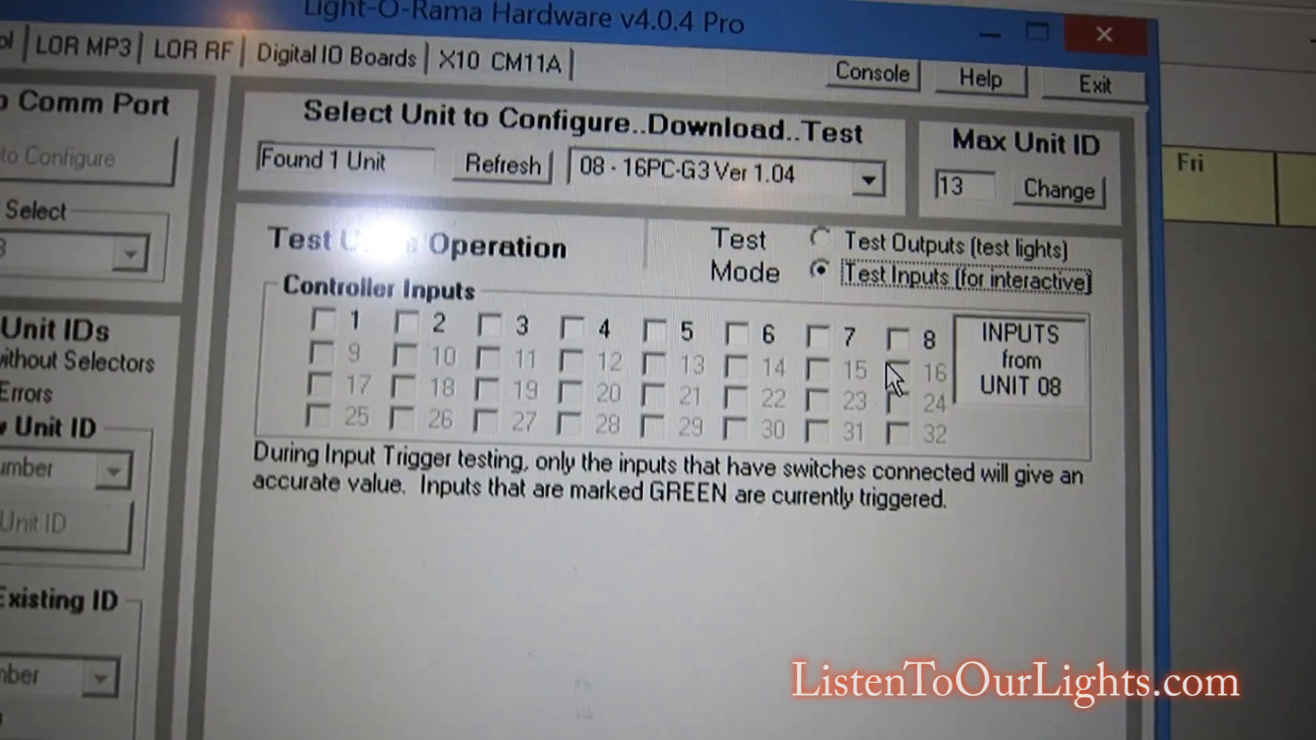
# Switch unit 08 to Test Inputs (for interactive) mode and watch its input checkboxes.
pyautogui.click(524, 434)
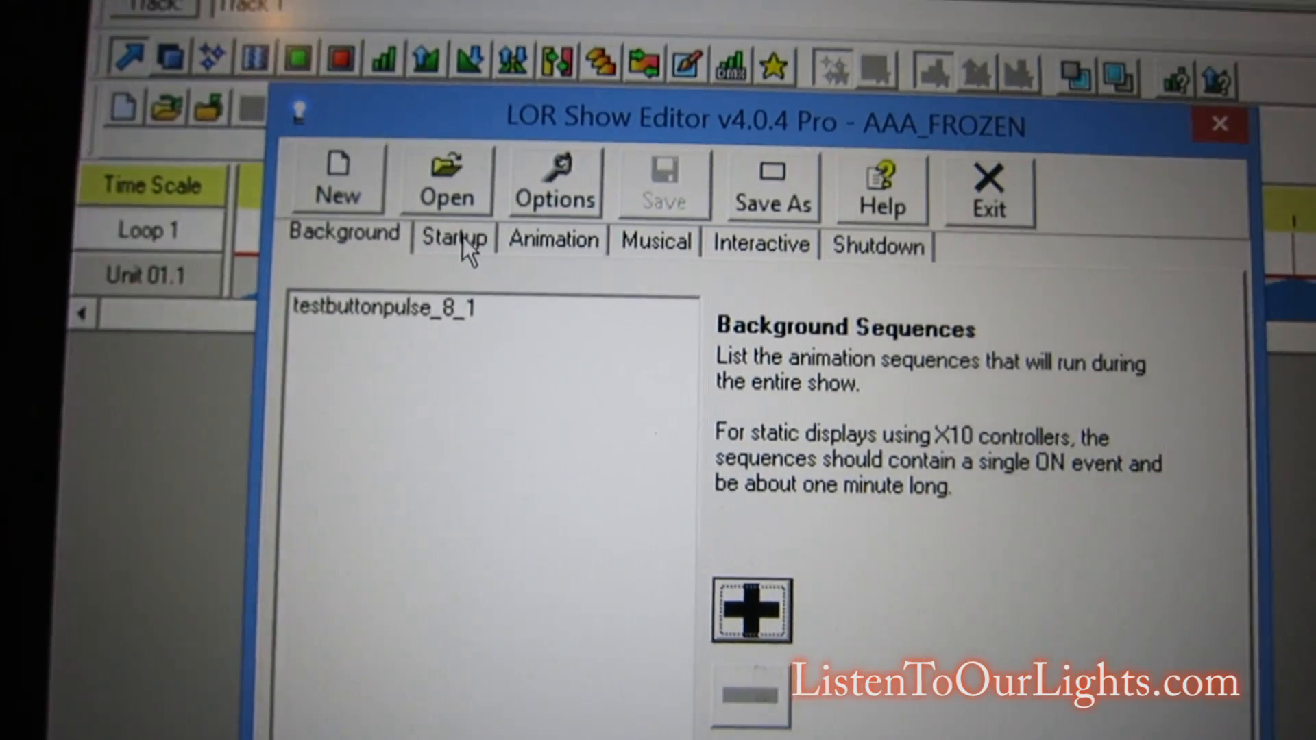
# Review AAA_FROZEN's Startup, Musical and Interactive tabs, then bring up Show Options.
pyautogui.click(453, 239)
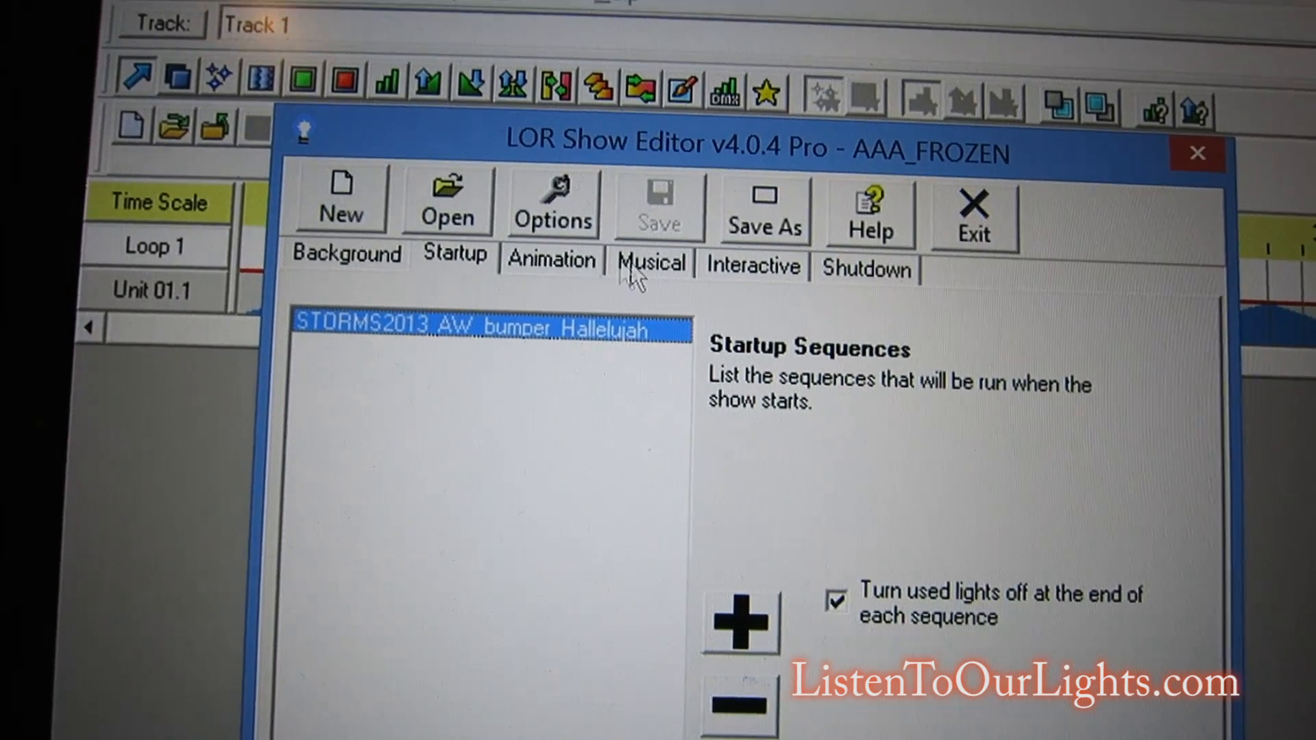
pyautogui.click(651, 264)
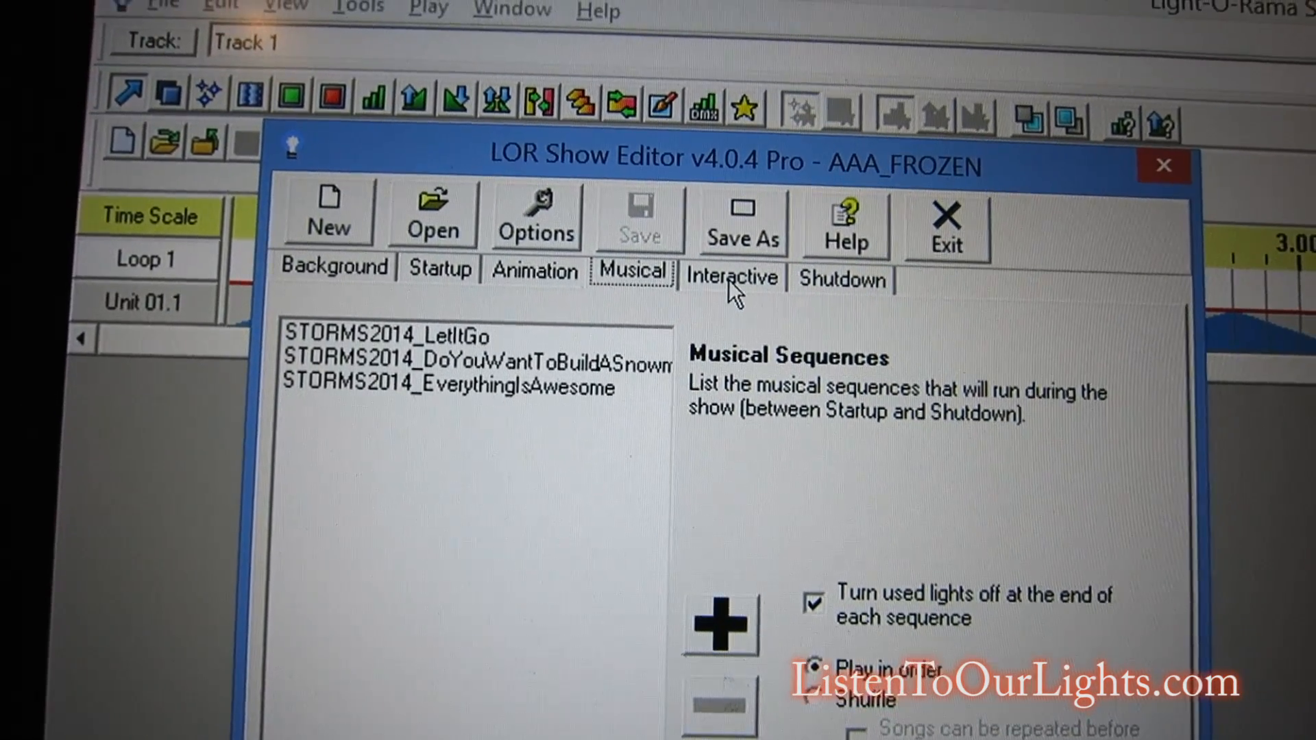
pyautogui.click(714, 283)
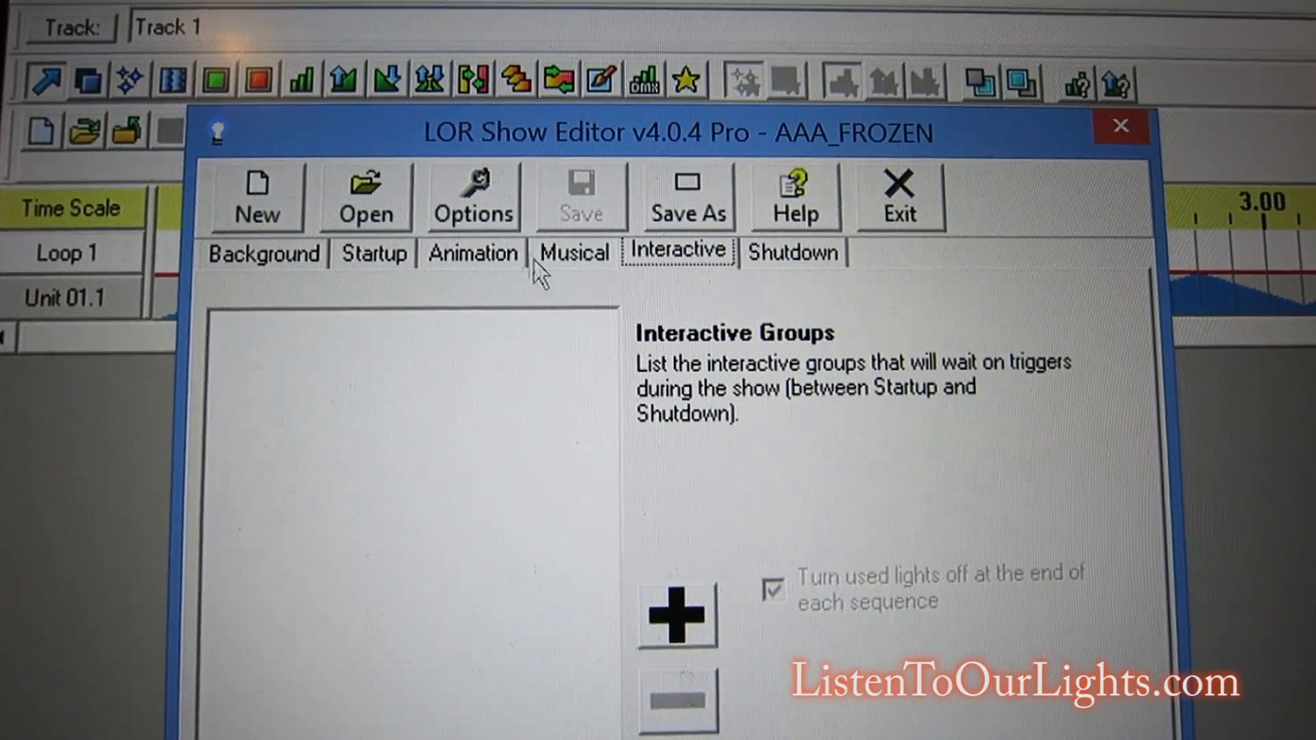
pyautogui.click(472, 194)
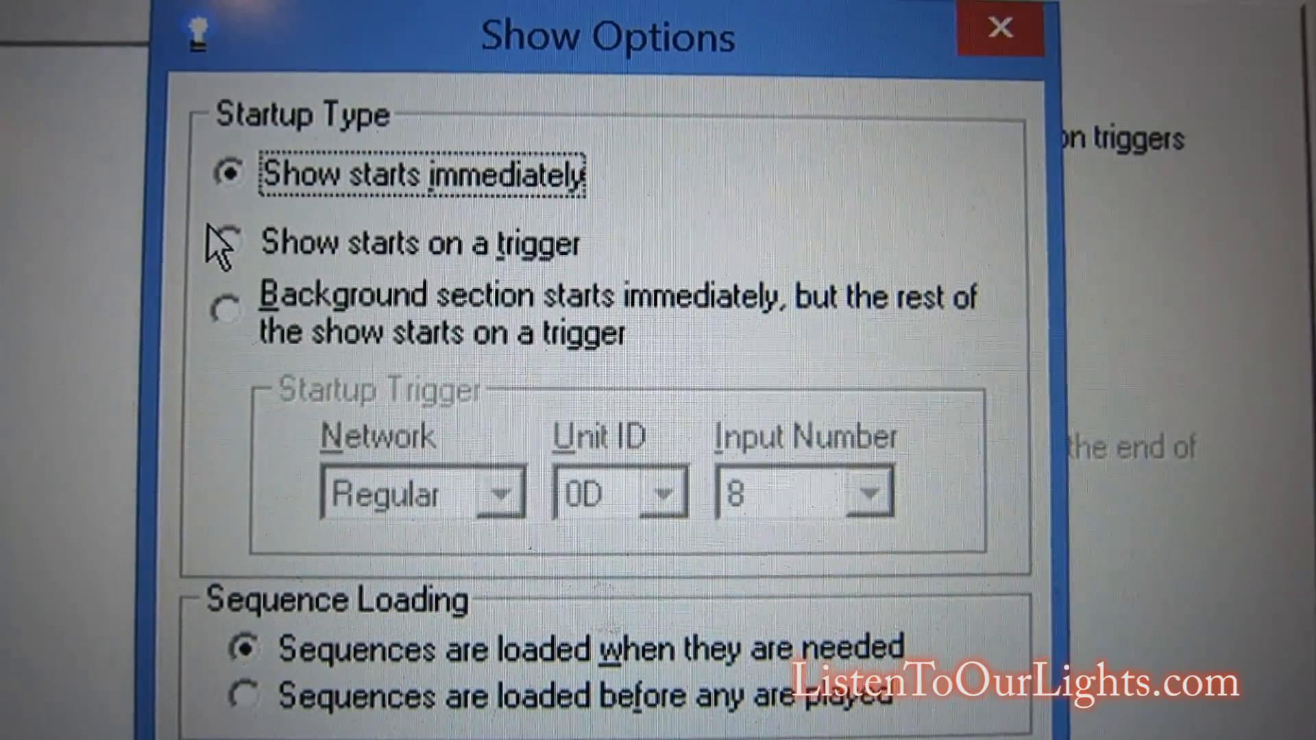
# Start the background section immediately, the rest on a Regular-network trigger from unit 0D input 8.
pyautogui.click(224, 242)
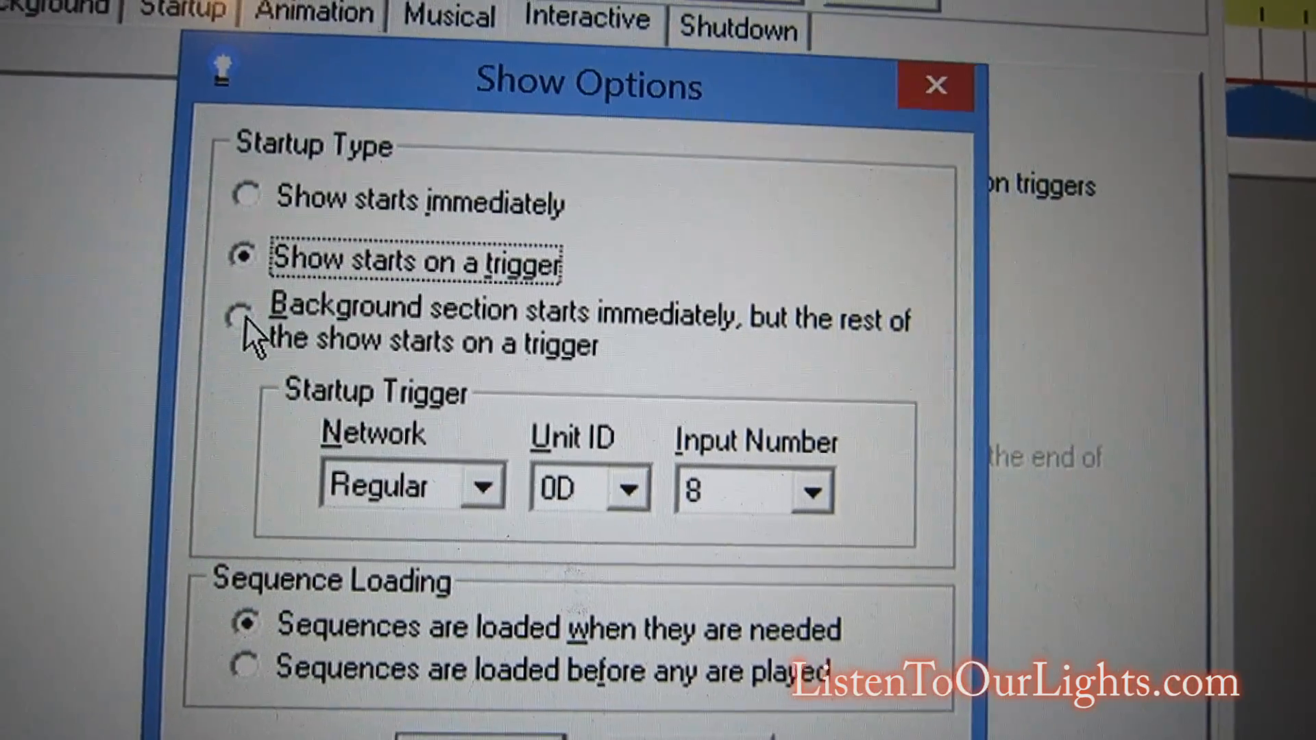
pyautogui.click(248, 322)
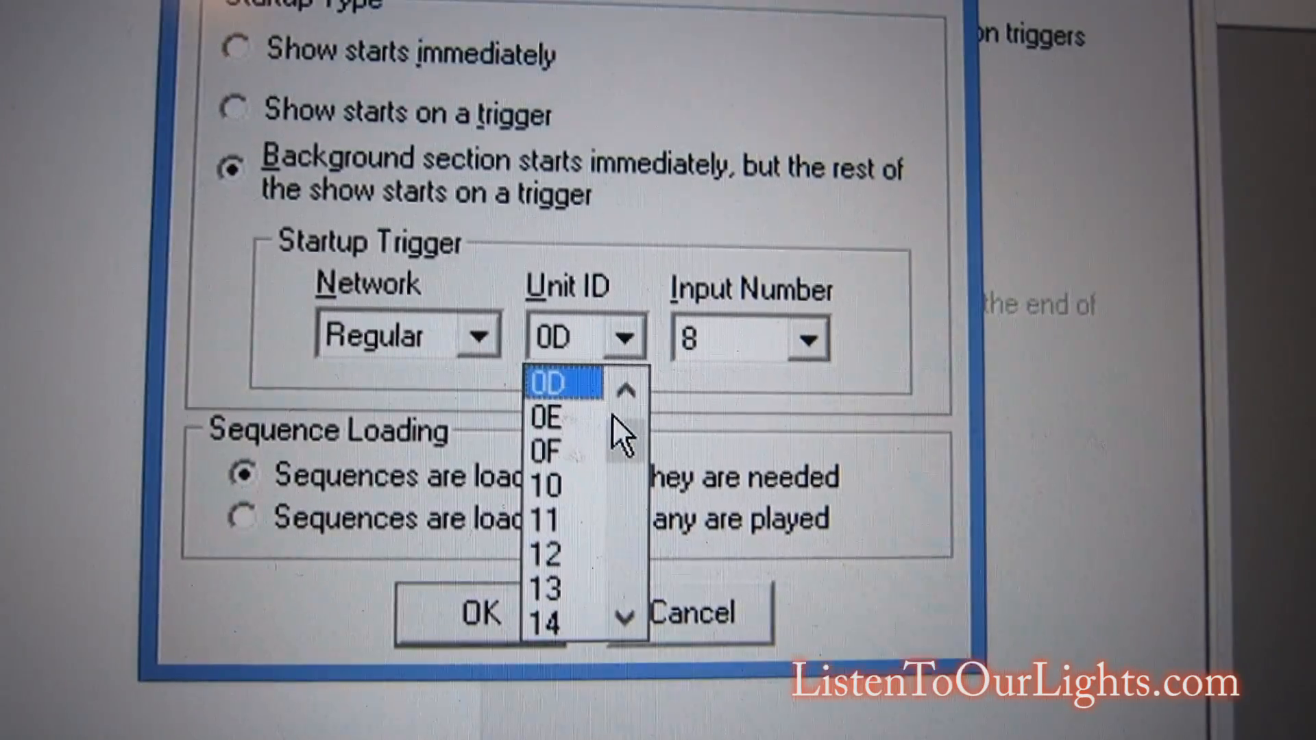
pyautogui.click(624, 395)
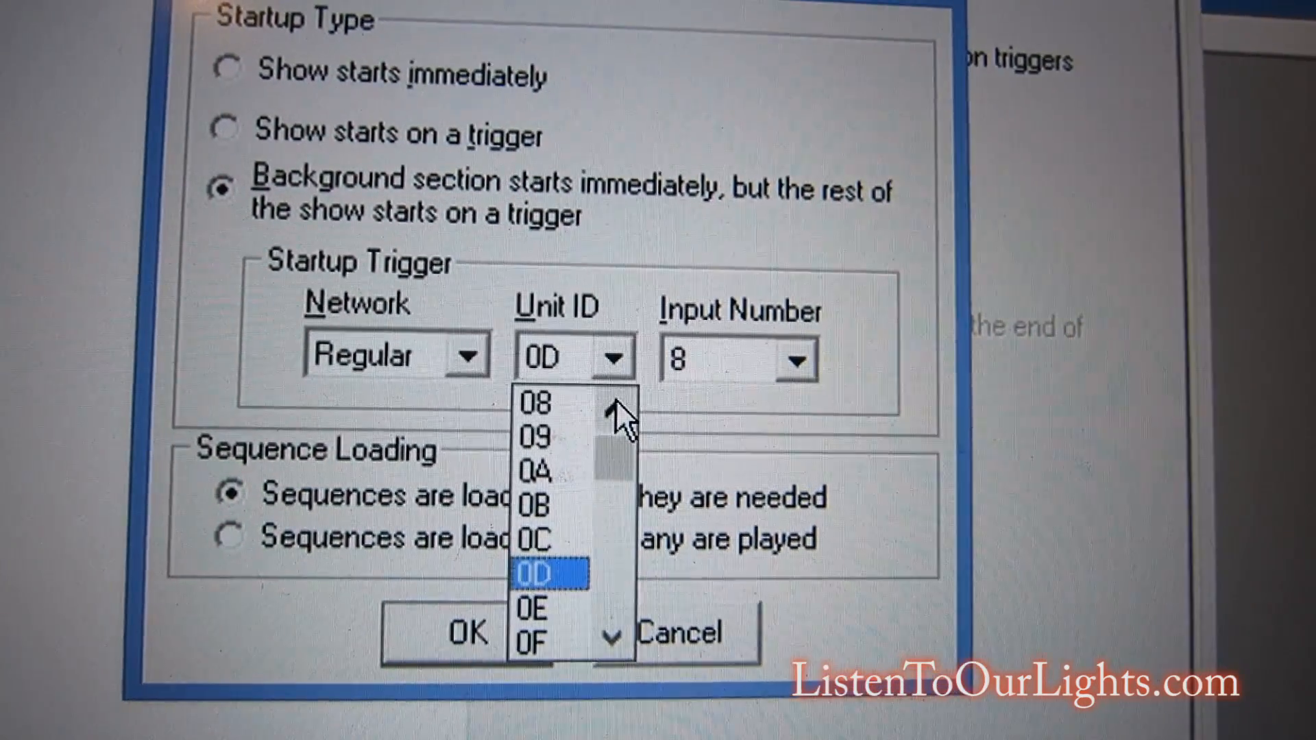
pyautogui.click(535, 403)
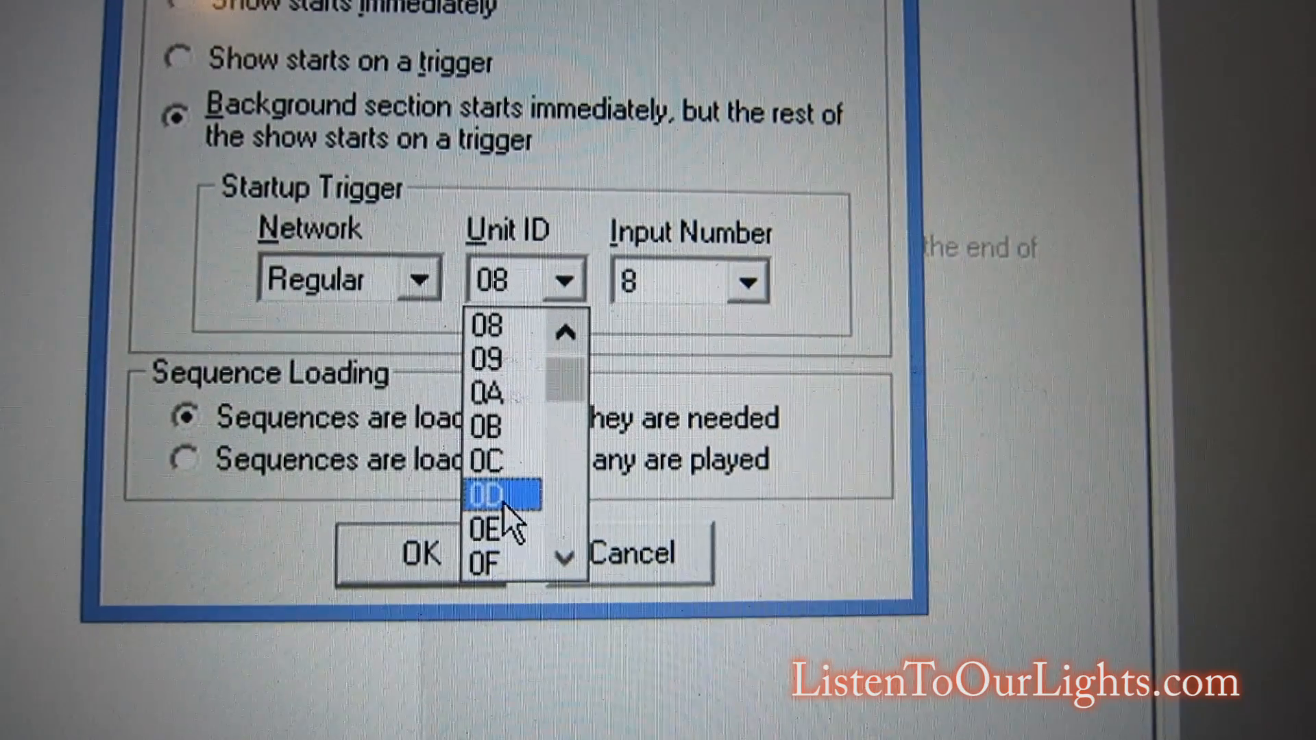
pyautogui.click(486, 493)
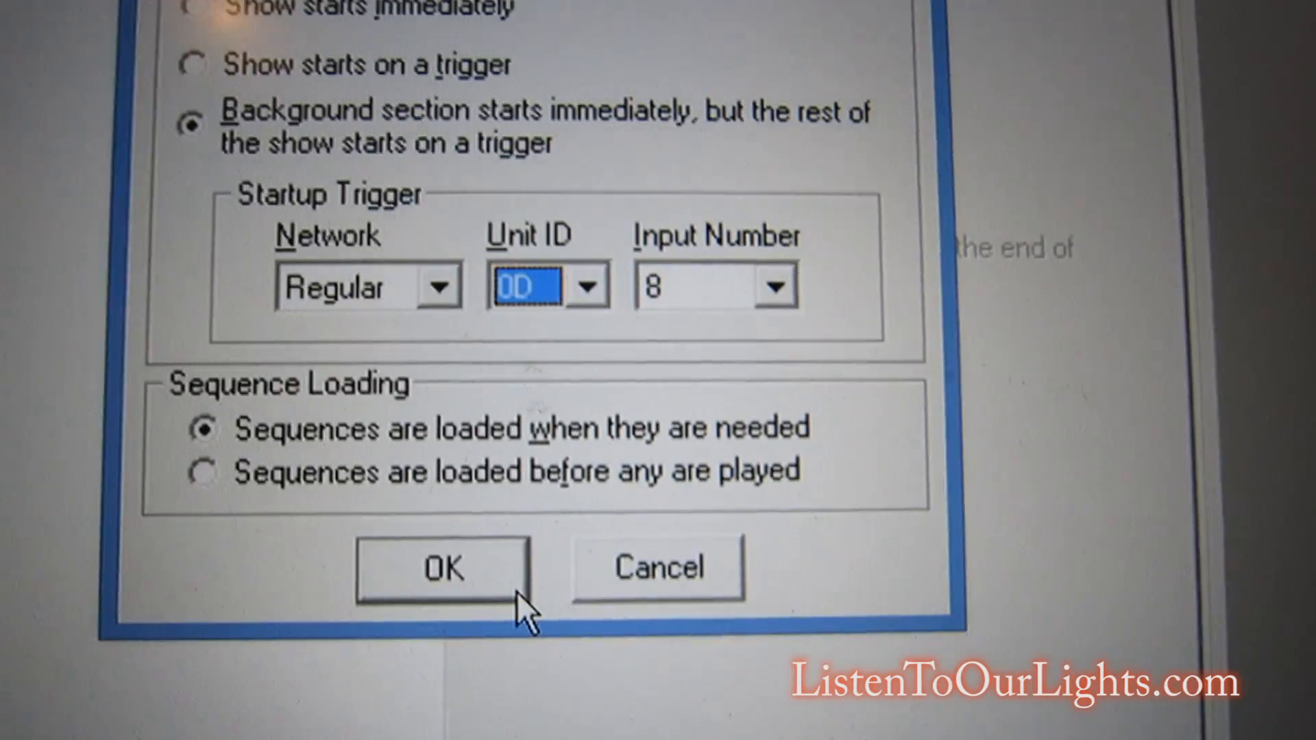
# Confirm the startup trigger settings with OK.
pyautogui.click(442, 568)
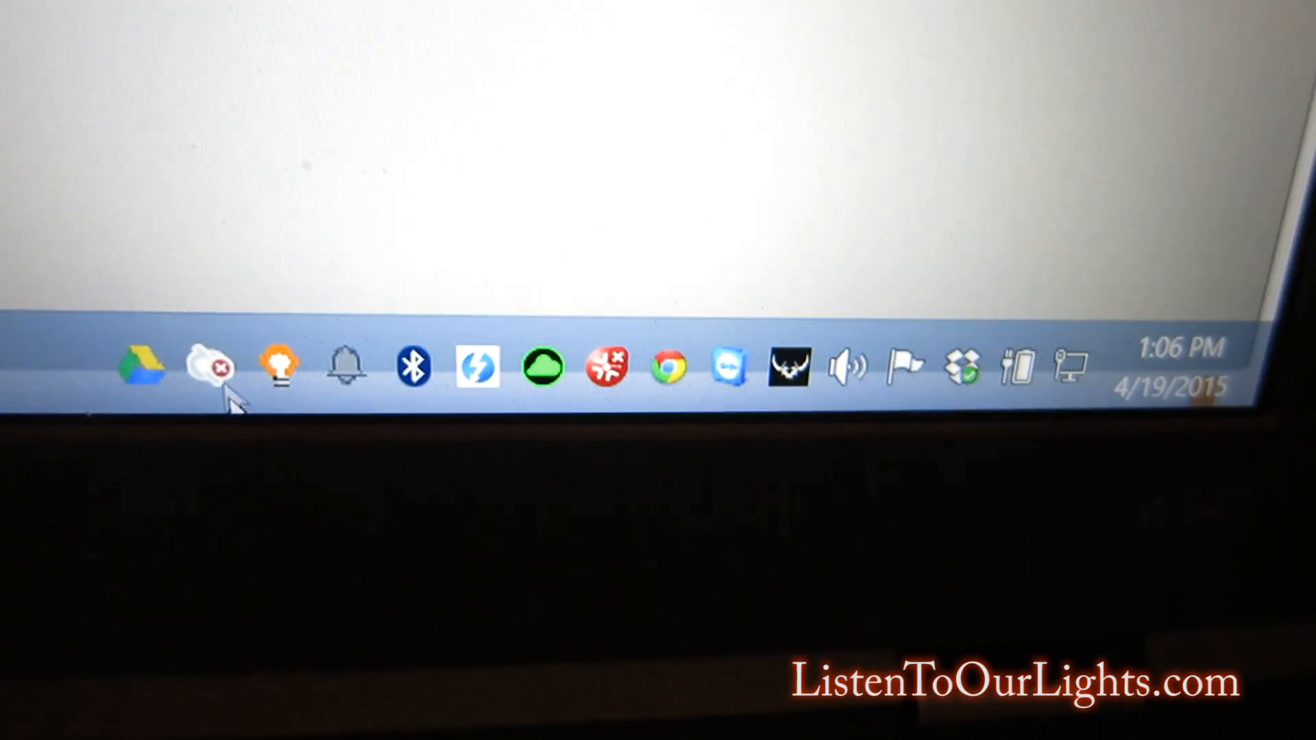
# From the LOR Control Panel tray icon, choose Show On Demand for AAA_FROZEN.
pyautogui.click(279, 367)
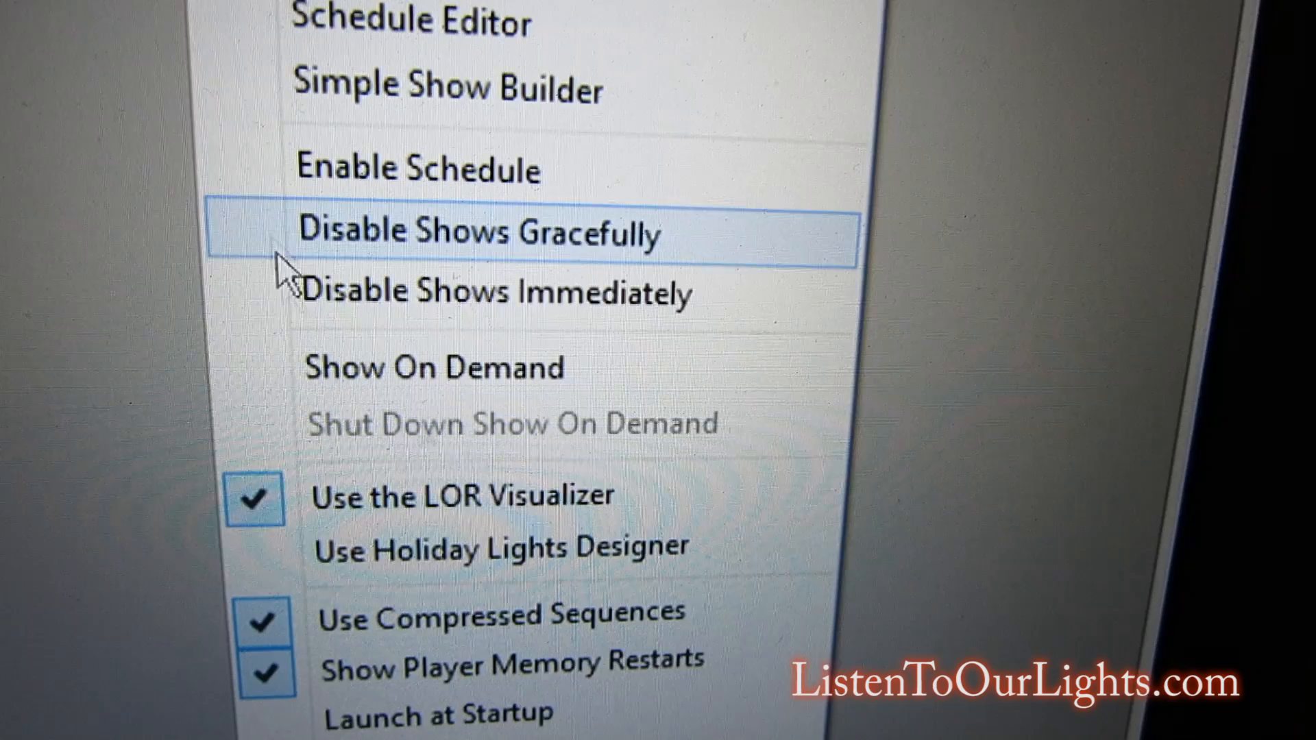
pyautogui.click(433, 367)
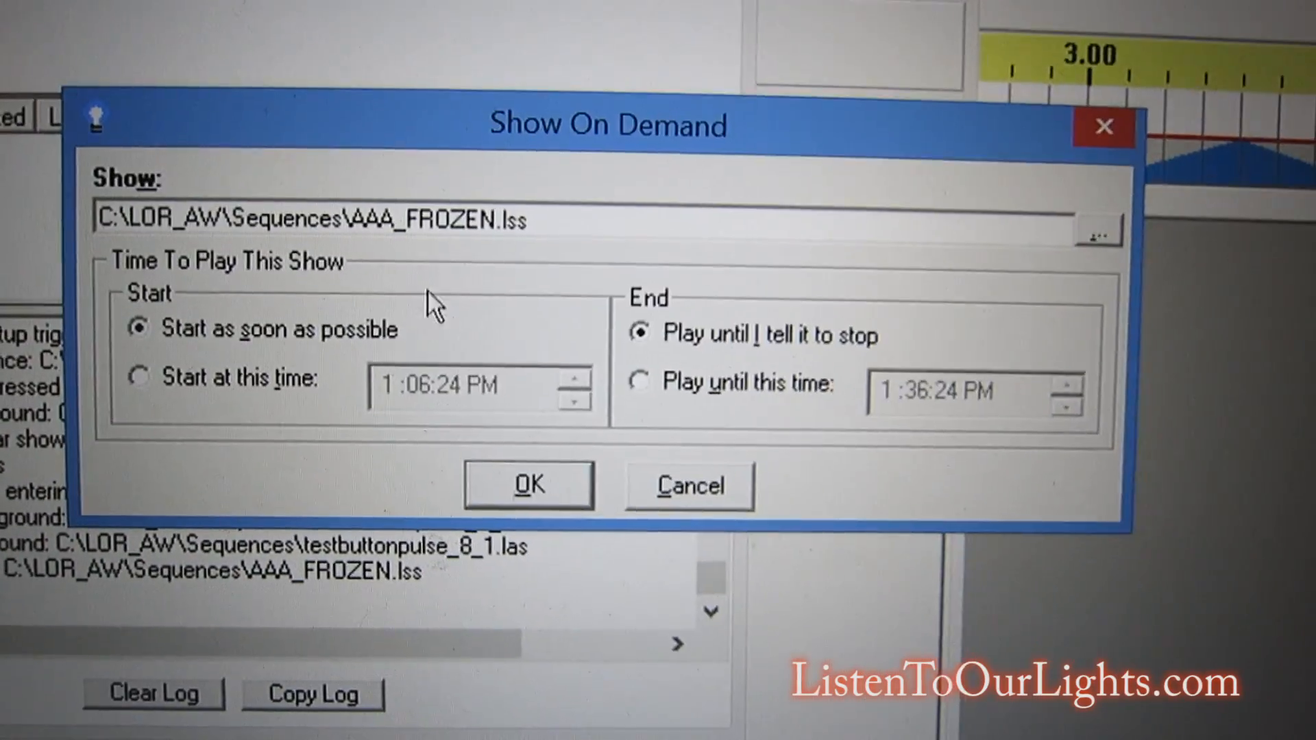